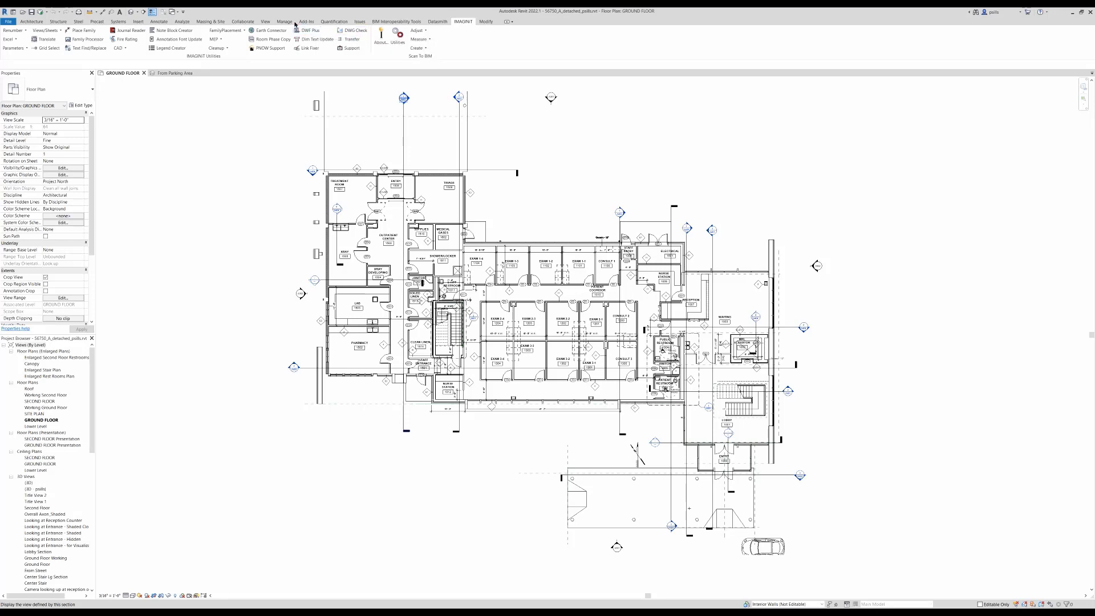
# Reach the IMAGINIT standards transfer utilities via the Manage tab to launch Enhanced Transfer Project Standards
pyautogui.click(285, 21)
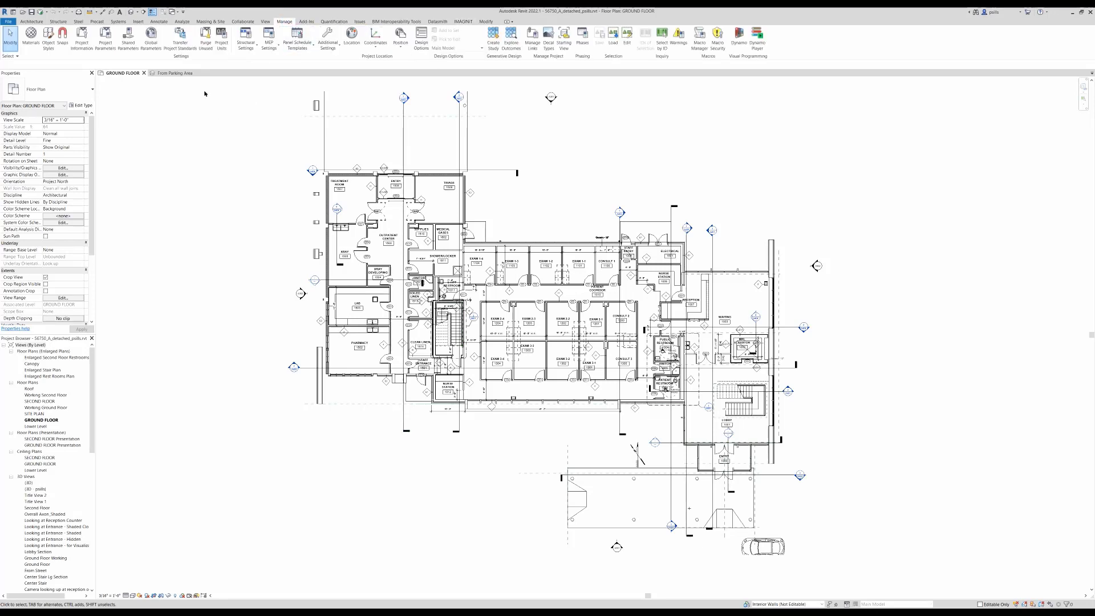
pyautogui.moveTo(179, 38)
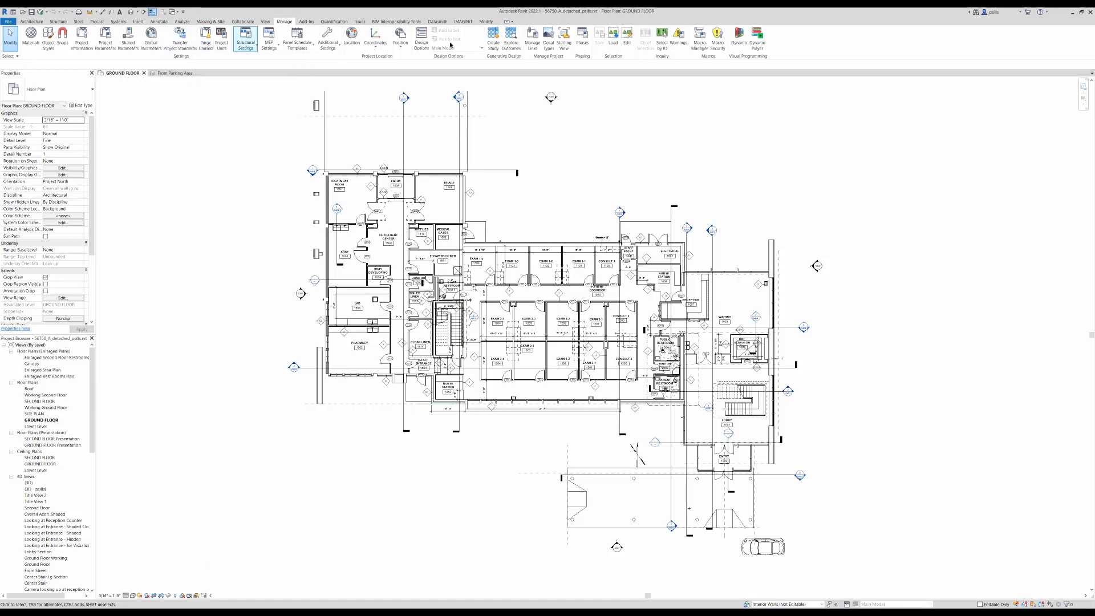
pyautogui.click(462, 22)
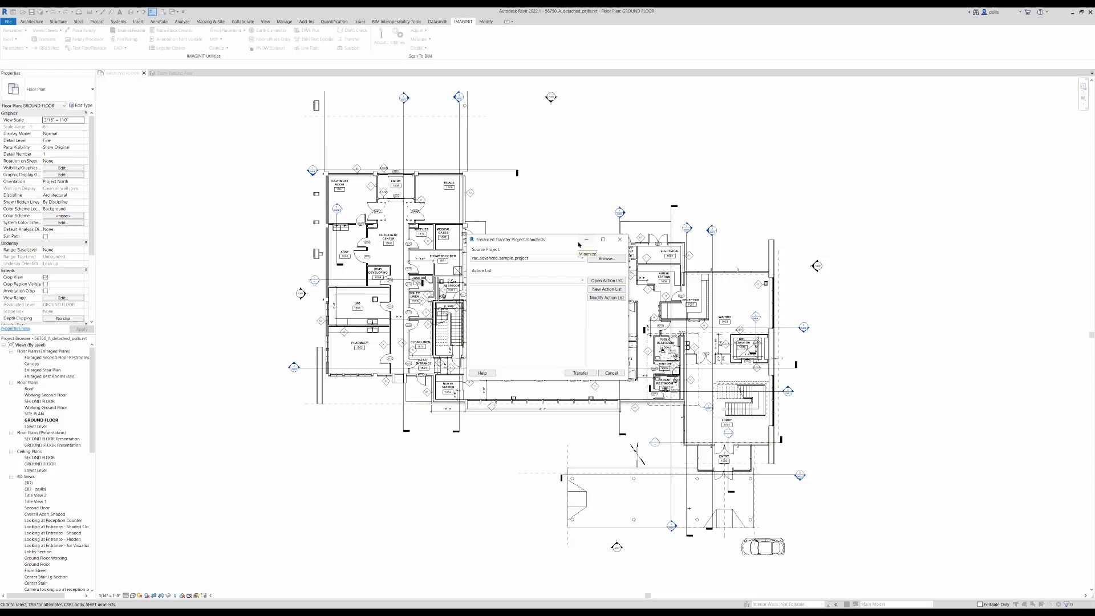
pyautogui.moveTo(606, 258)
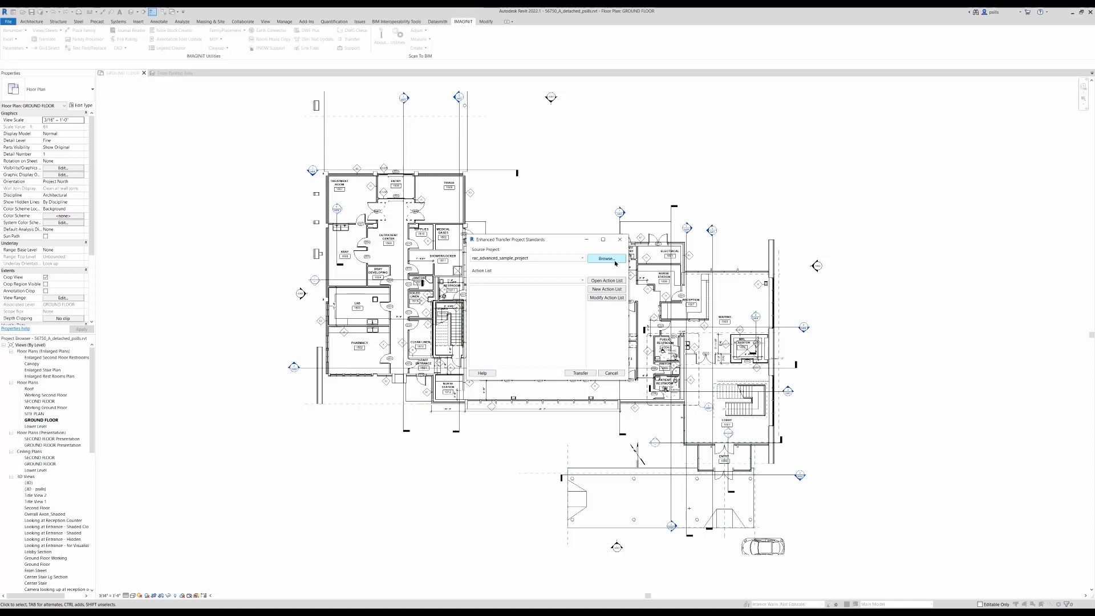
# Start a New Action List from rac_advanced_sample_project as the source
pyautogui.click(606, 288)
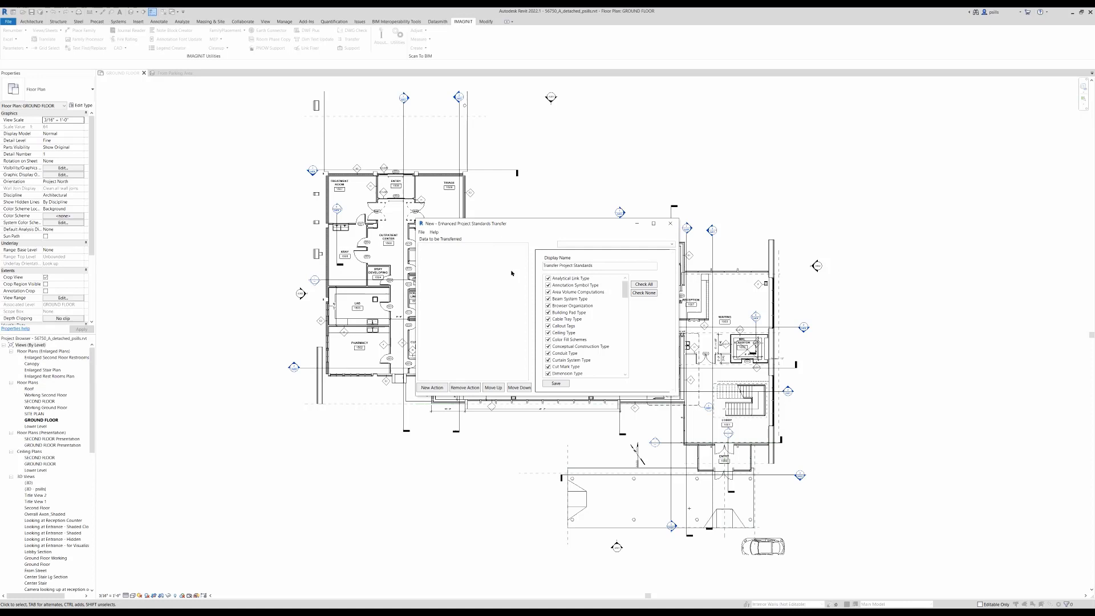
# Rename the action's display name to Walls and locate Wall Type among the categories
pyautogui.click(599, 266)
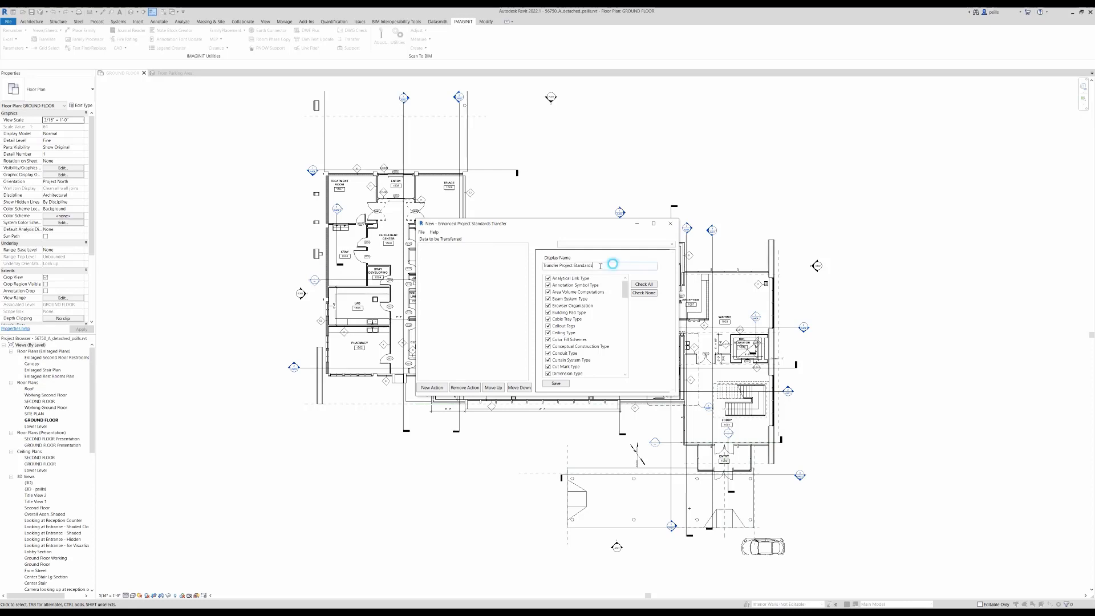
pyautogui.tripleClick(567, 266)
pyautogui.write('Walls')
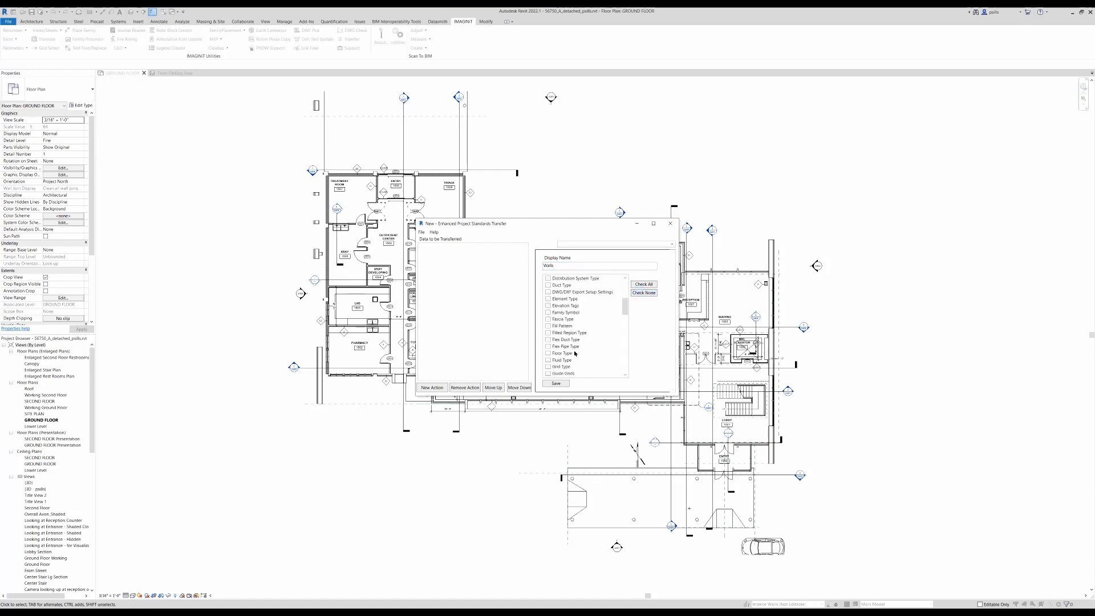
pyautogui.scroll(-3)
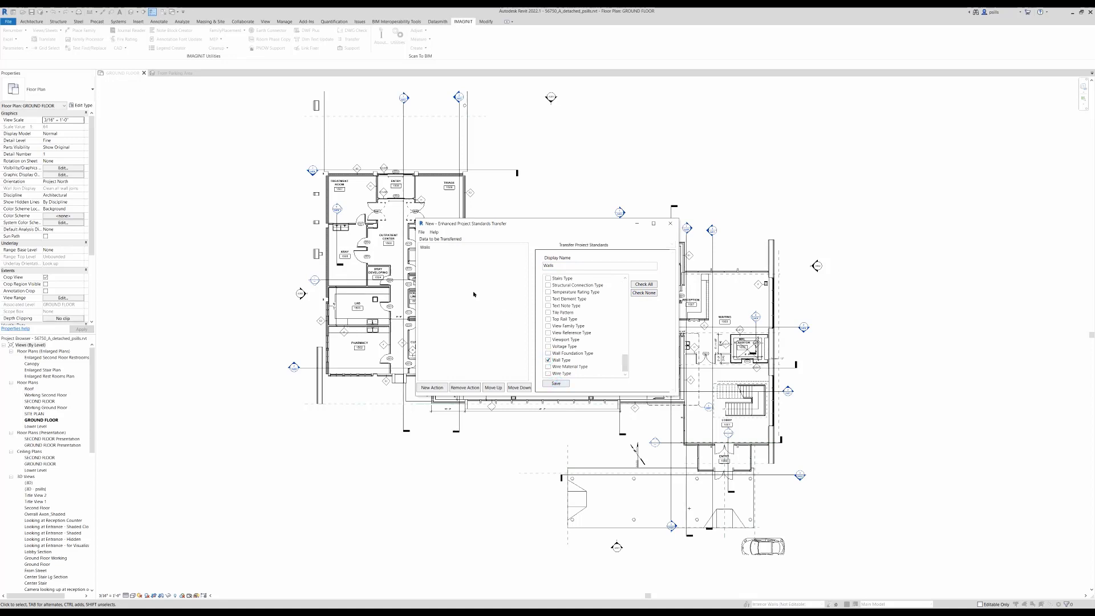
pyautogui.moveTo(441, 257)
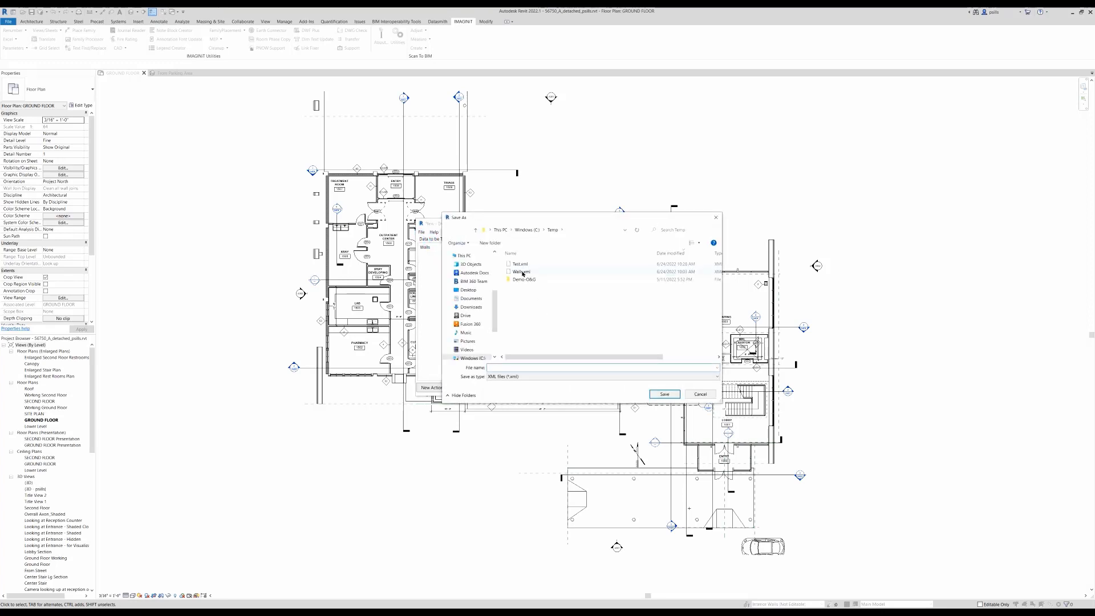
# Save the action list as Walls.xml, replacing the existing file
pyautogui.click(664, 393)
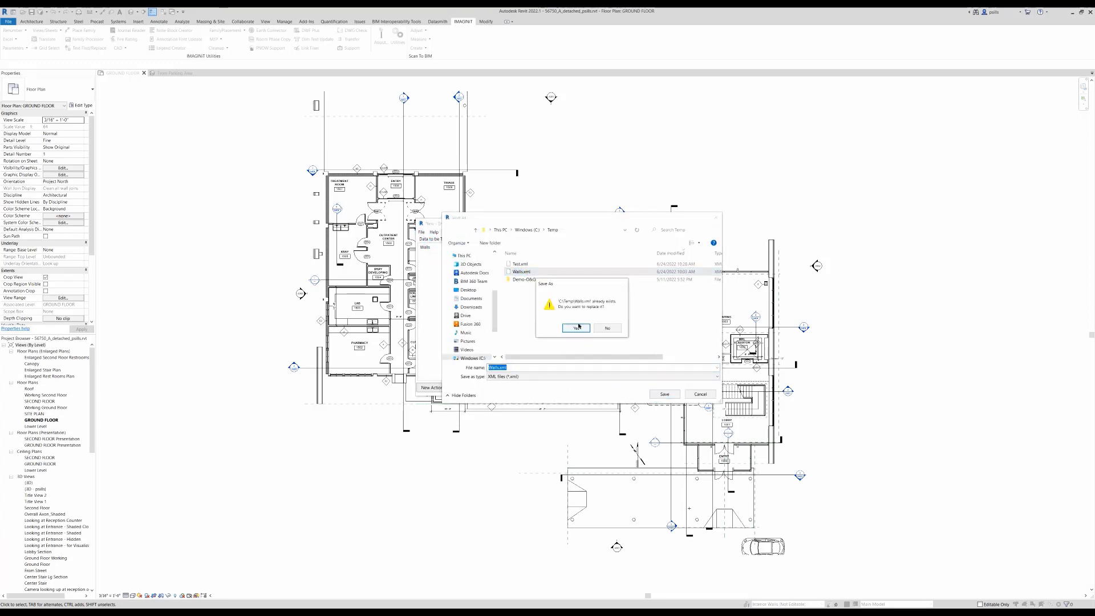
pyautogui.click(575, 328)
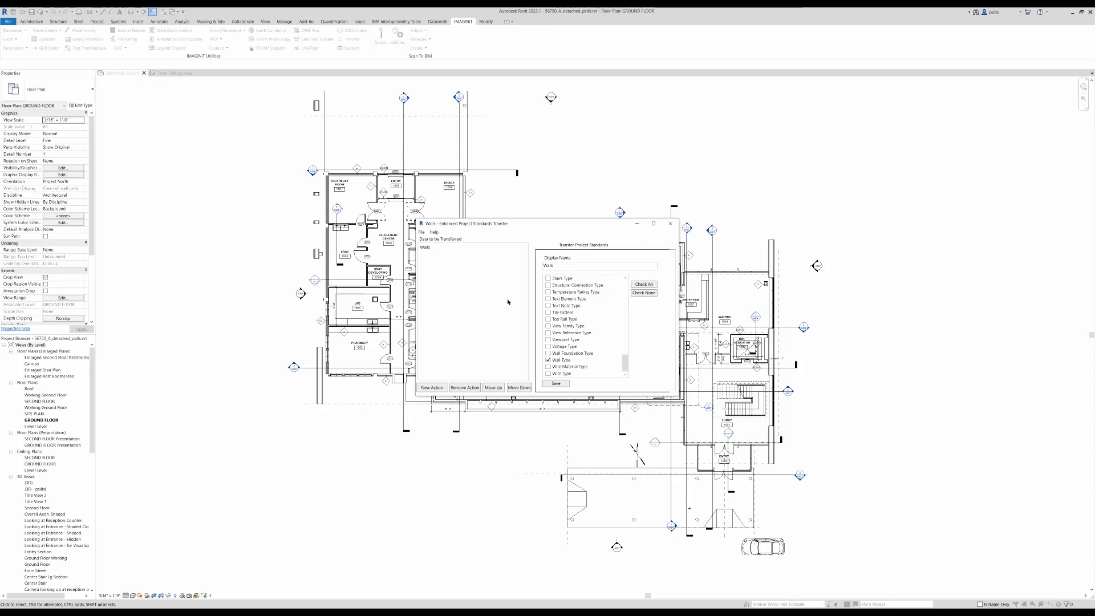
pyautogui.moveTo(570, 368)
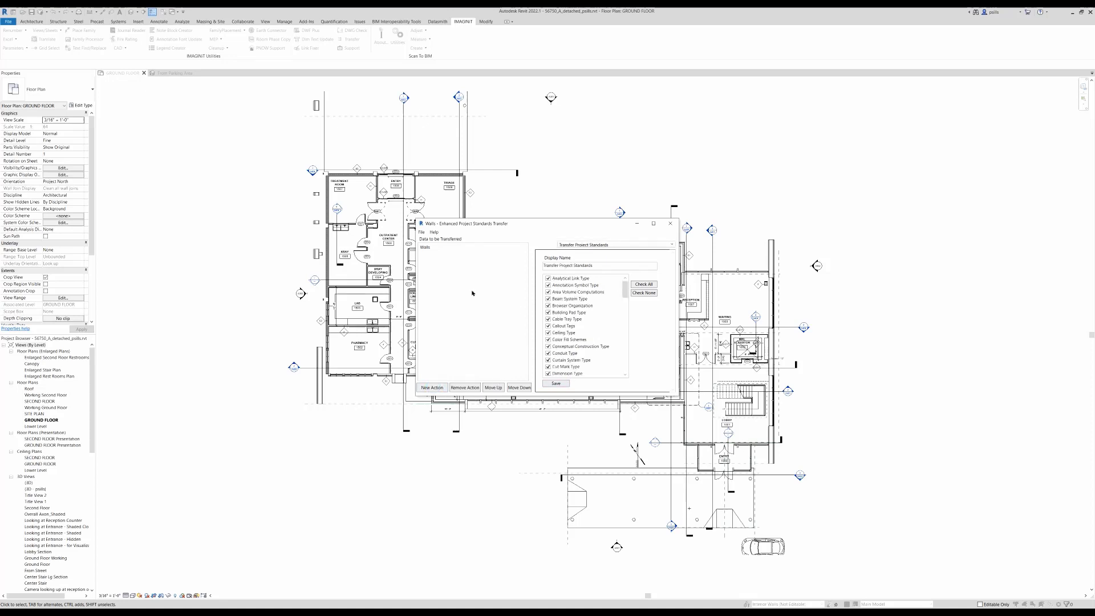
# Add a Ceilings action transferring only Ceiling Type and review both Walls and Ceilings actions
pyautogui.click(599, 265)
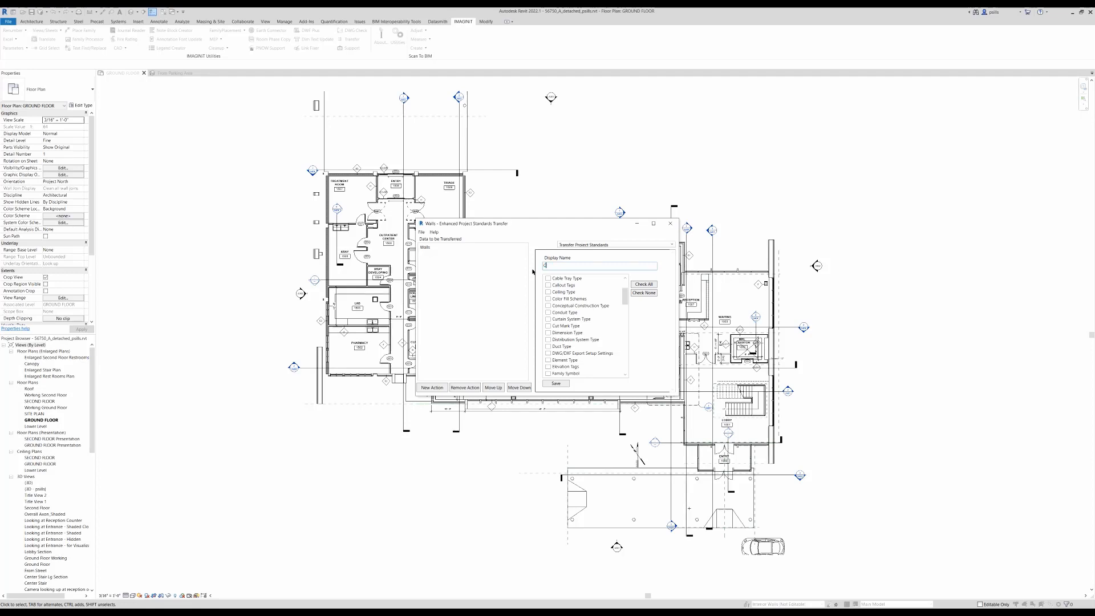
pyautogui.write('Ceilings')
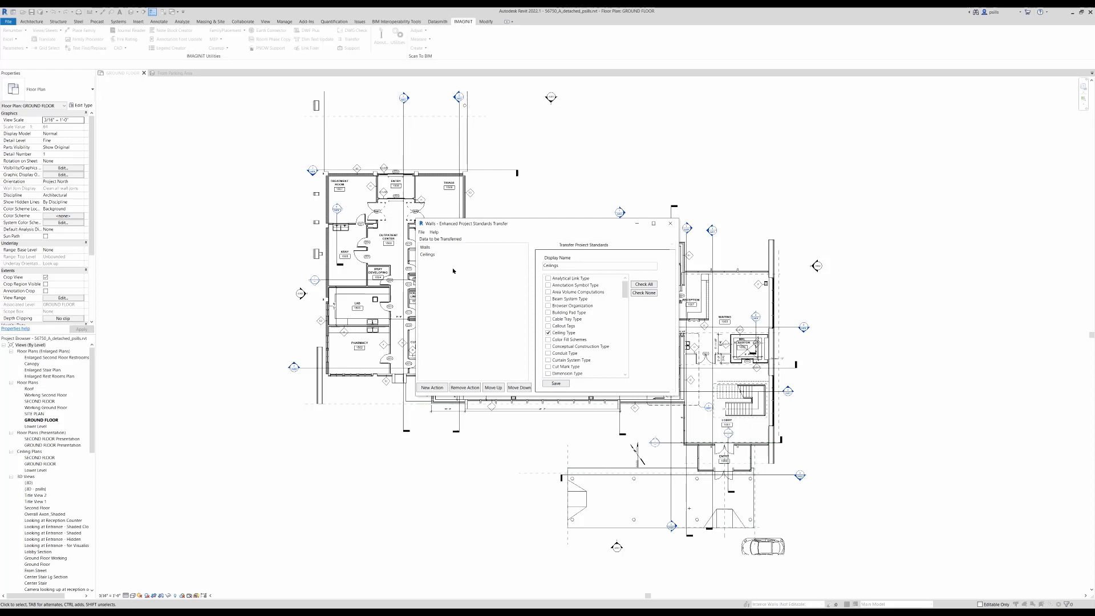
pyautogui.click(424, 247)
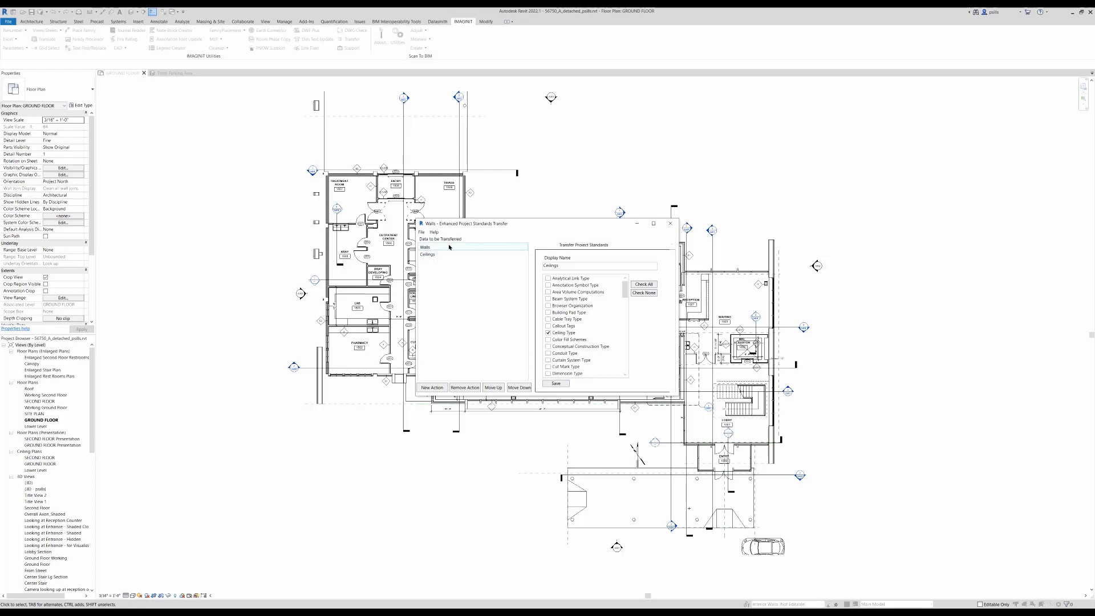
pyautogui.click(427, 255)
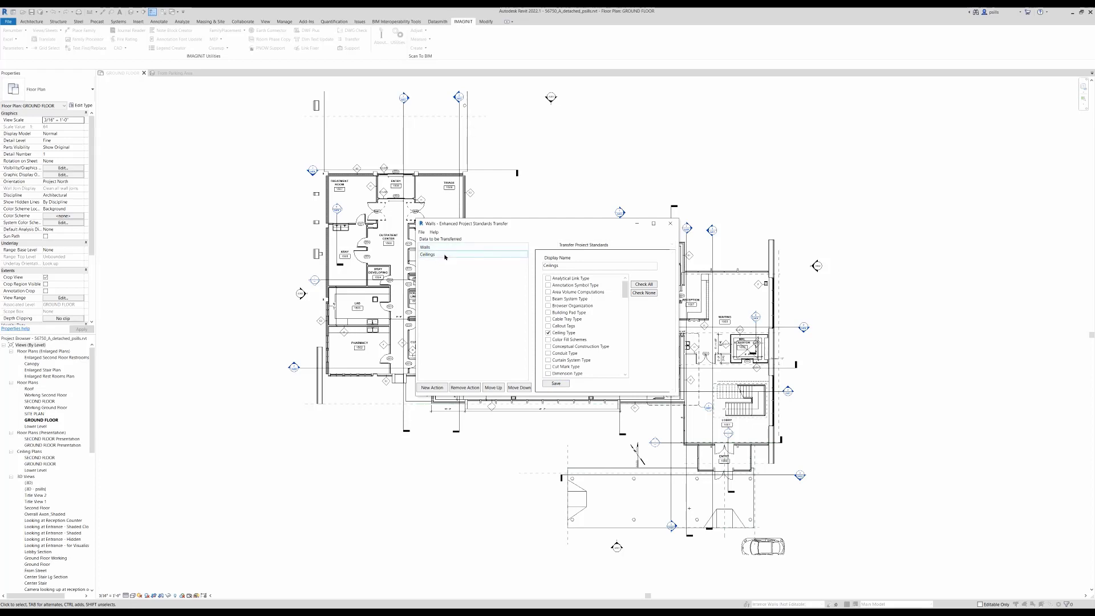
pyautogui.click(421, 231)
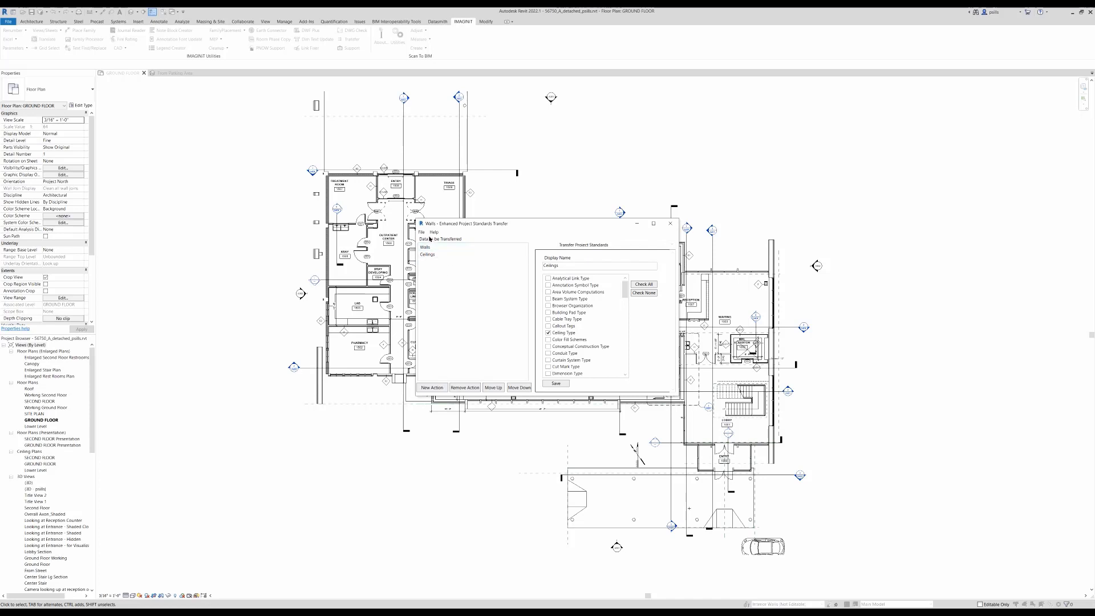
# Save the updated Walls and Ceilings action list from the editor's File menu
pyautogui.click(425, 247)
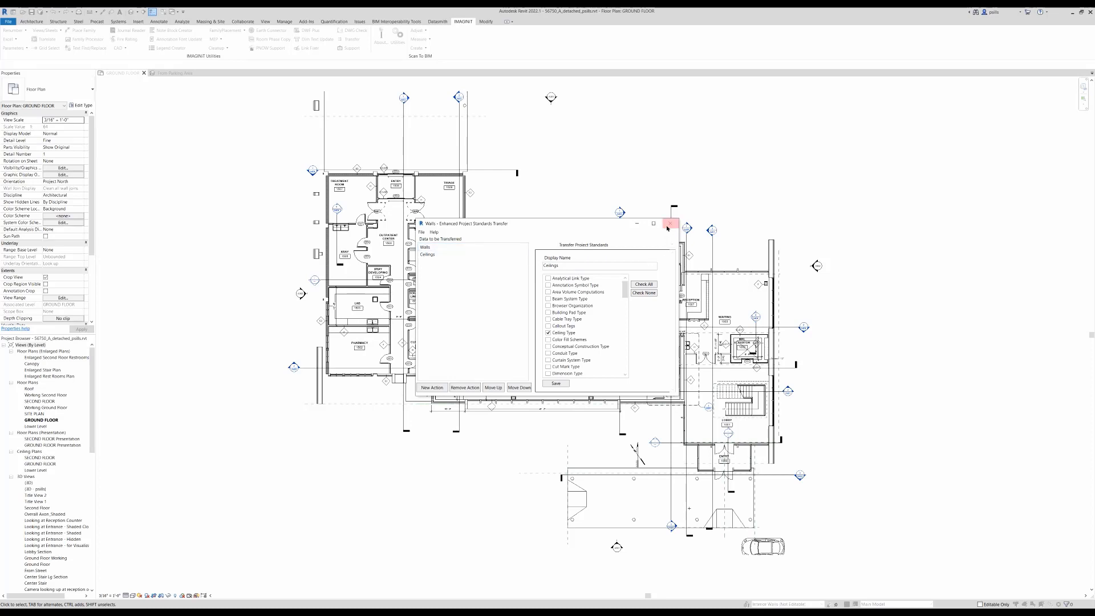
pyautogui.moveTo(669, 225)
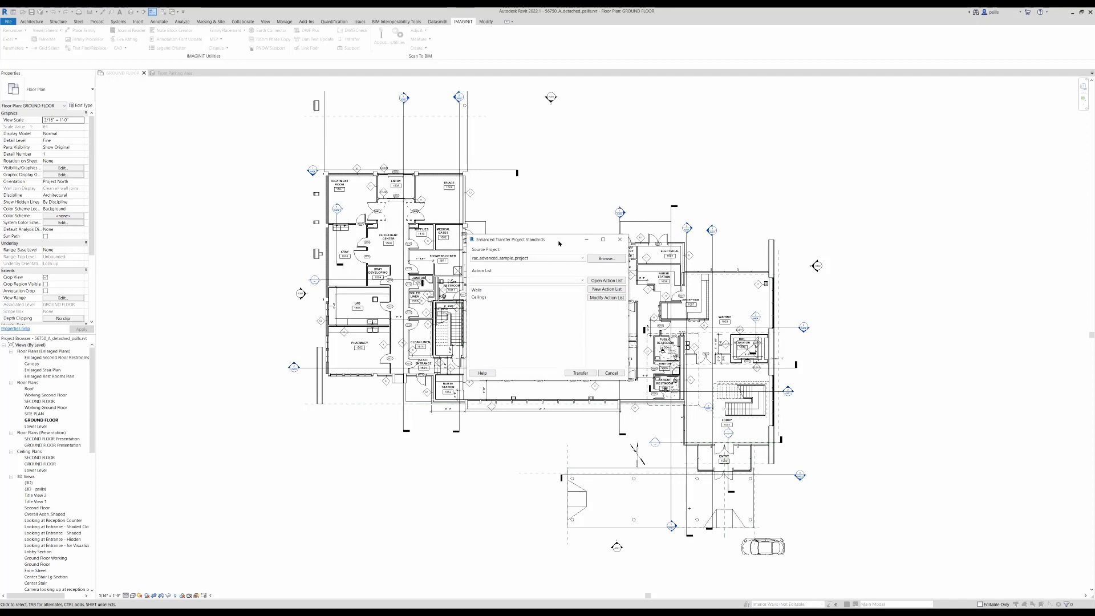
# Reposition the Enhanced Transfer Project Standards window to load the Walls.xml action list
pyautogui.moveTo(534, 240); pyautogui.dragTo(534, 213)
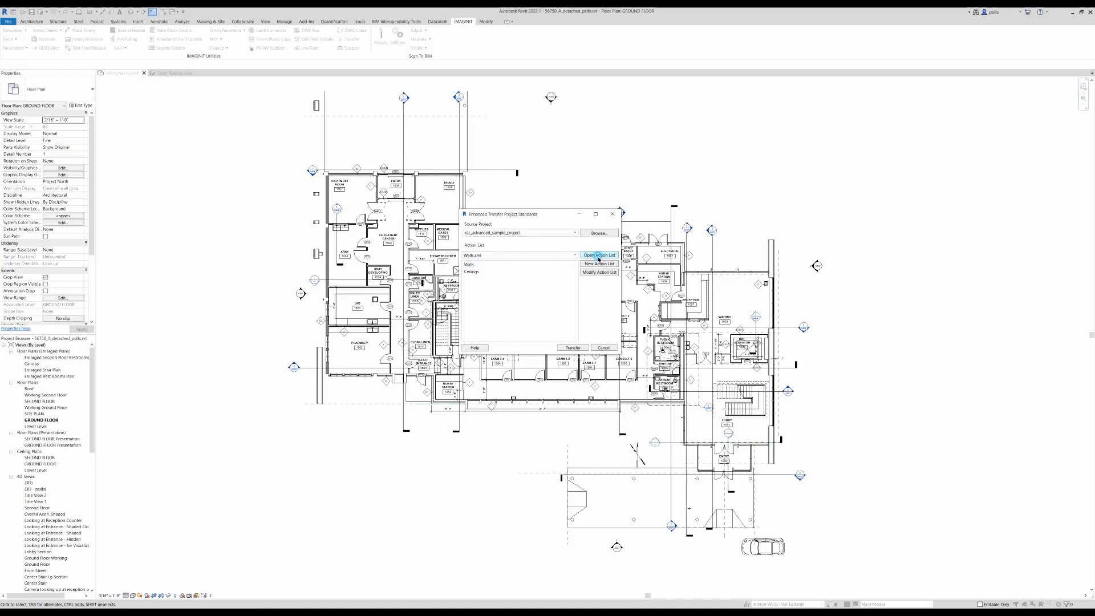
pyautogui.click(599, 255)
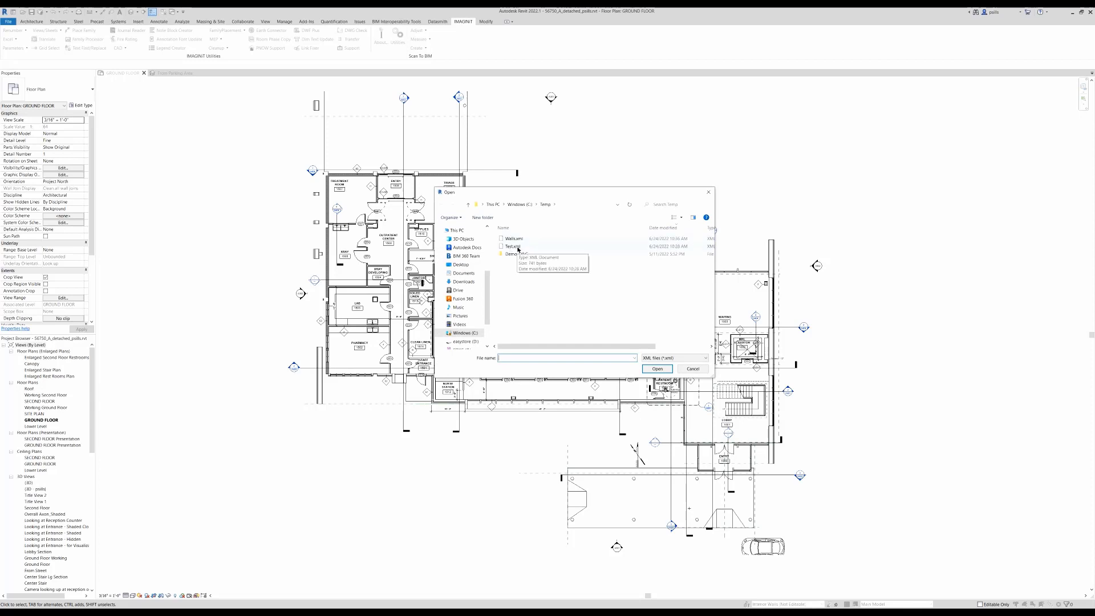
pyautogui.click(516, 246)
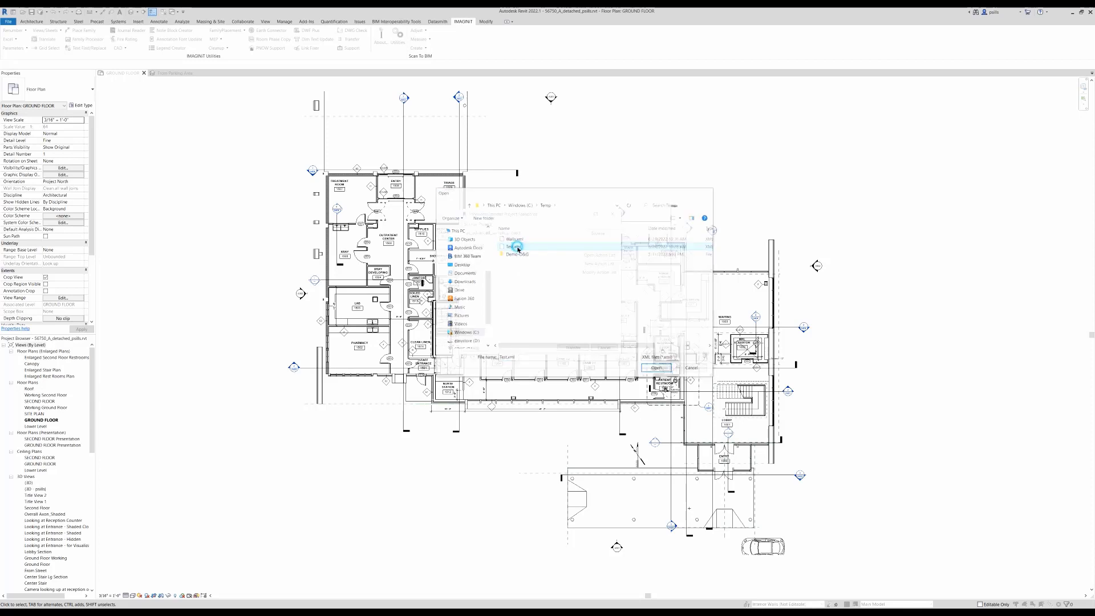
pyautogui.click(657, 367)
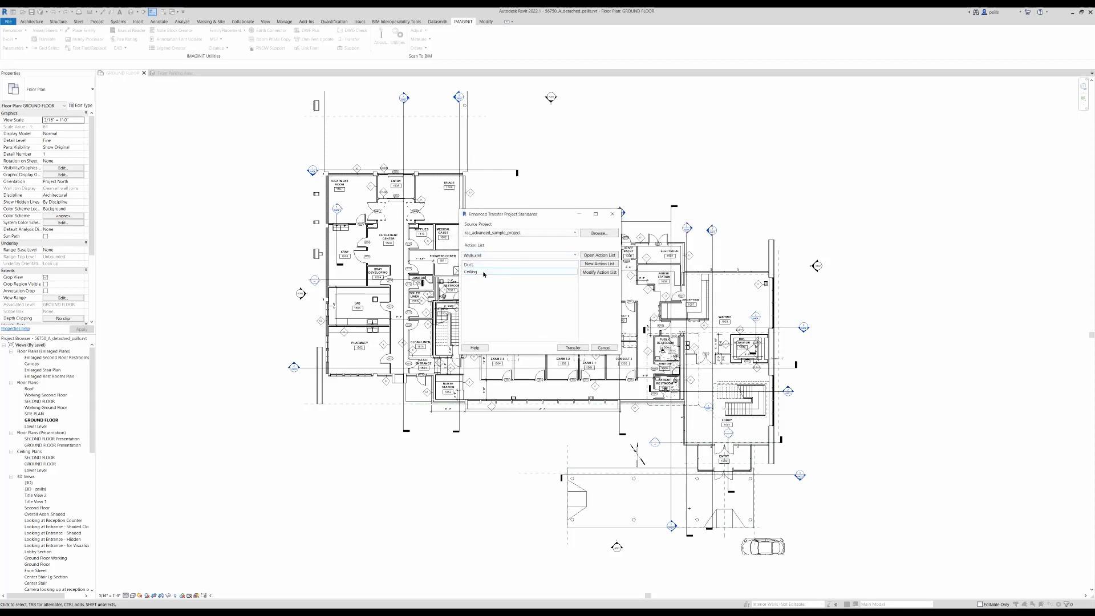
pyautogui.click(574, 255)
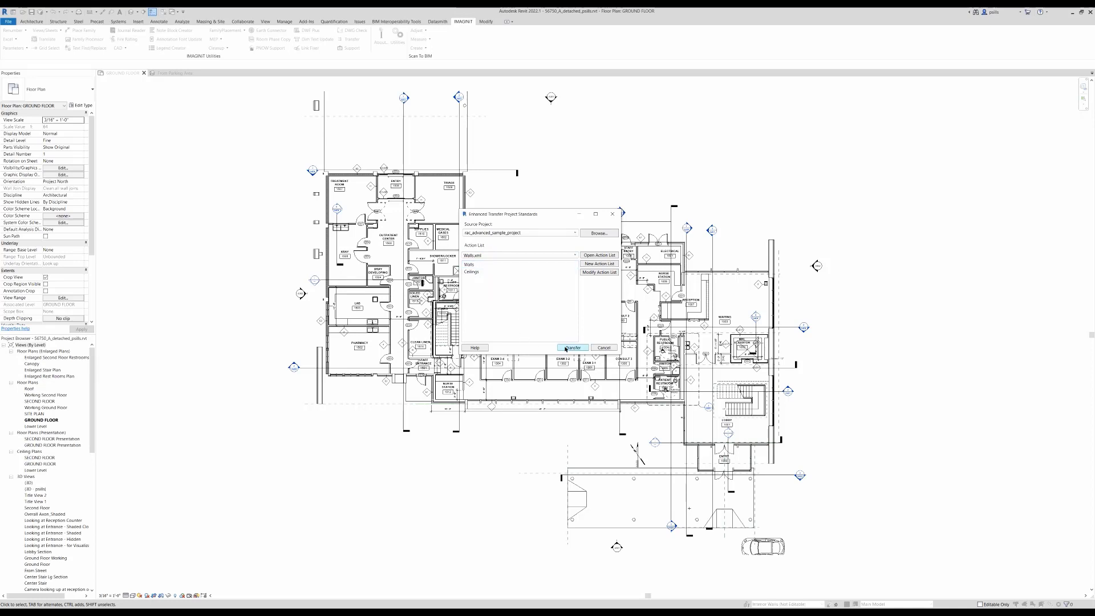
# Run the transfer, confirm it, and dismiss the results showing Walls and Ceilings succeeded
pyautogui.click(572, 347)
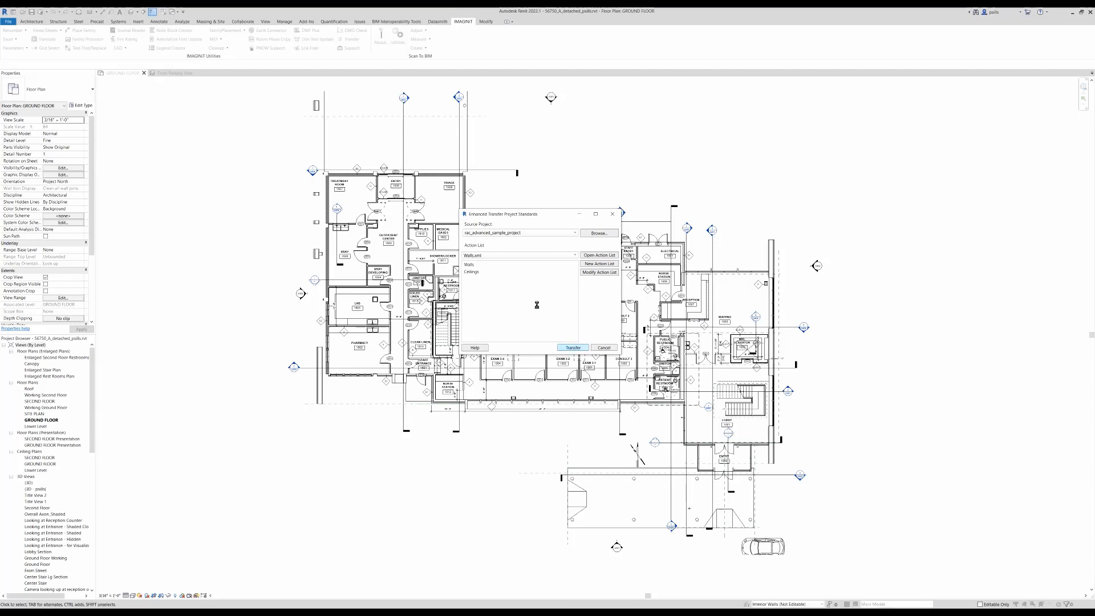
pyautogui.click(572, 347)
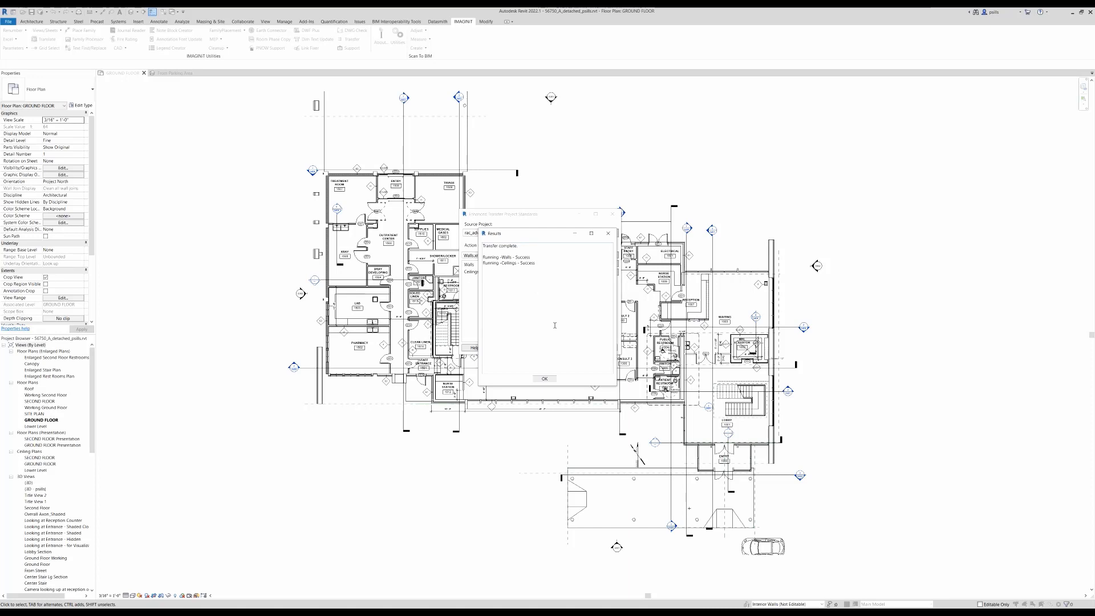
pyautogui.click(544, 377)
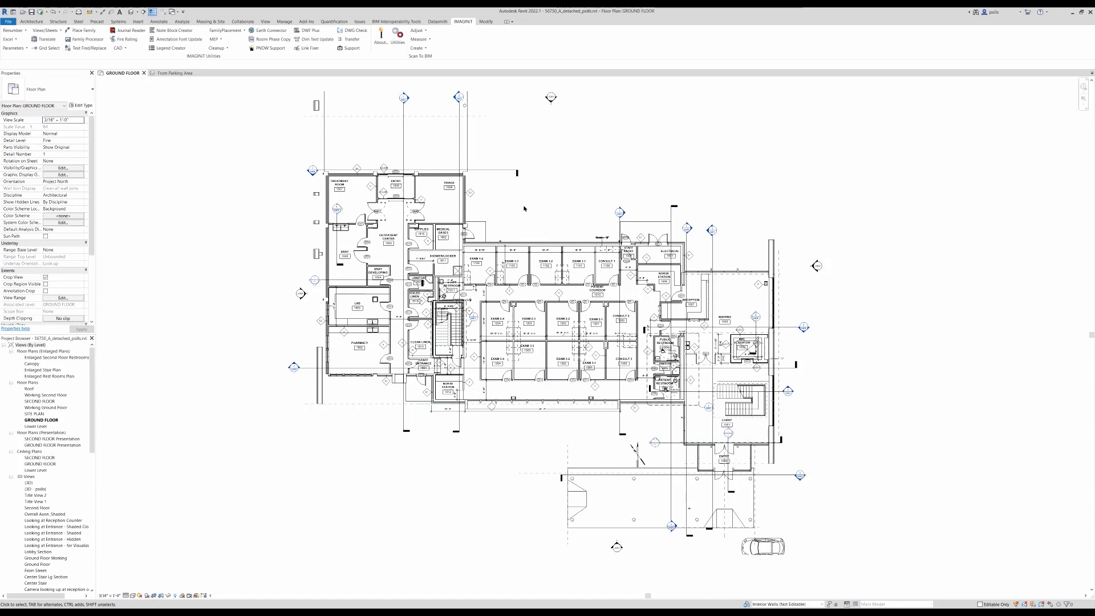